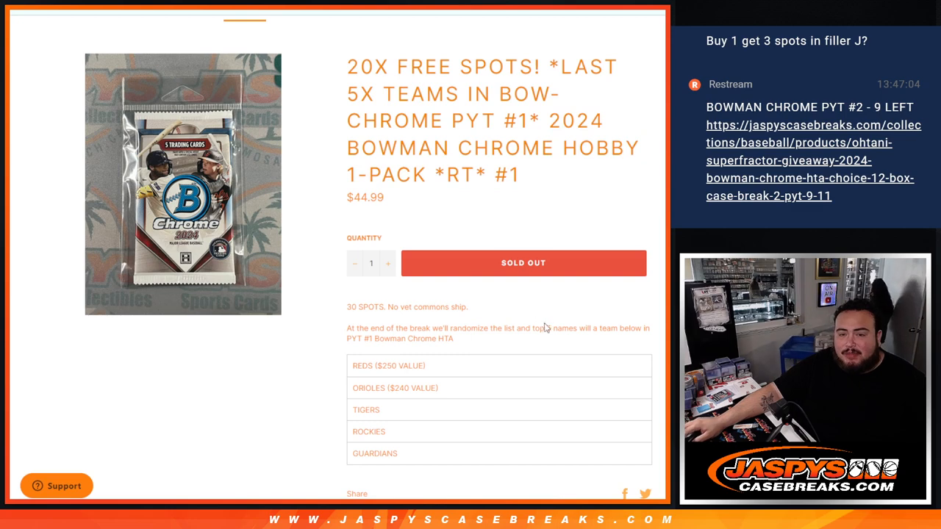
- Review the sold-out 20X Bowman Chrome giveaway listing, then bring up the RANDOM.ORG dice roller
double_click(362, 365)
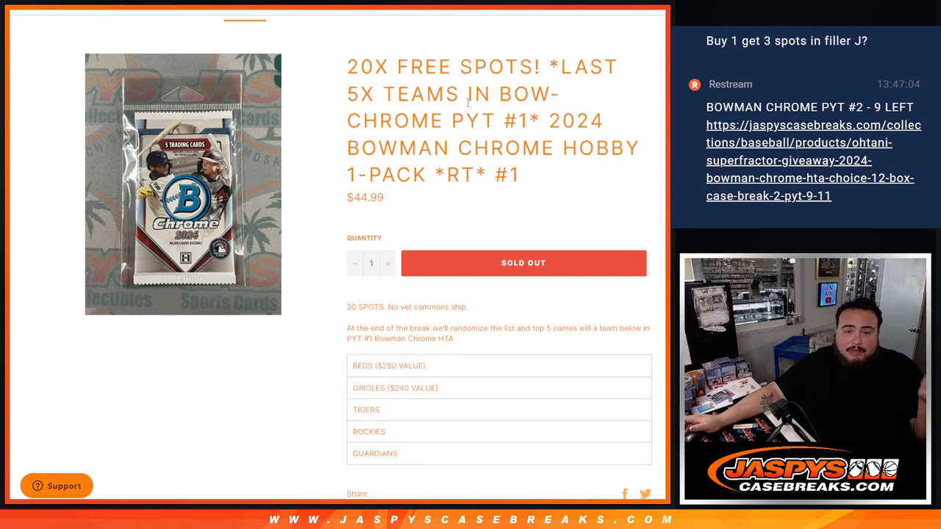
left_click_drag(349, 67, 621, 67)
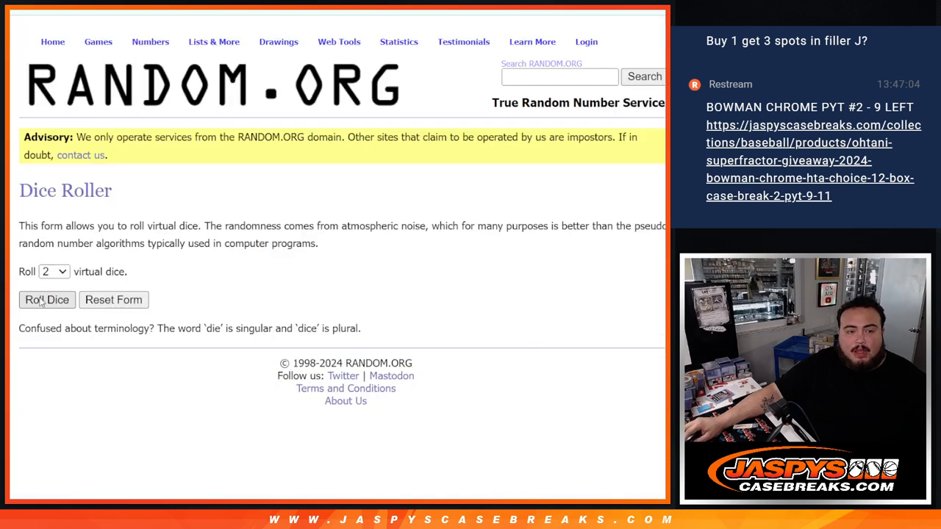
- Roll the dice, shuffle the participant names twice, then reshuffle the 30-team list repeatedly
left_click(47, 300)
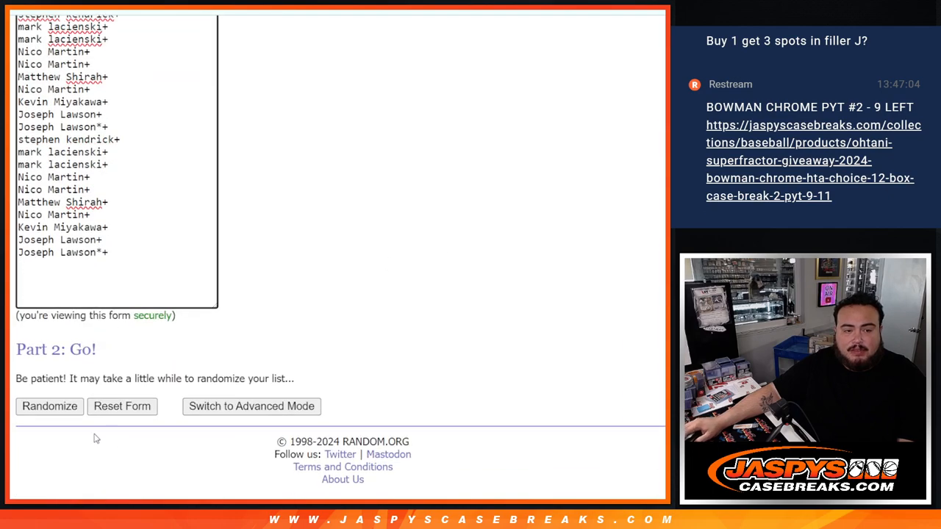
left_click(50, 406)
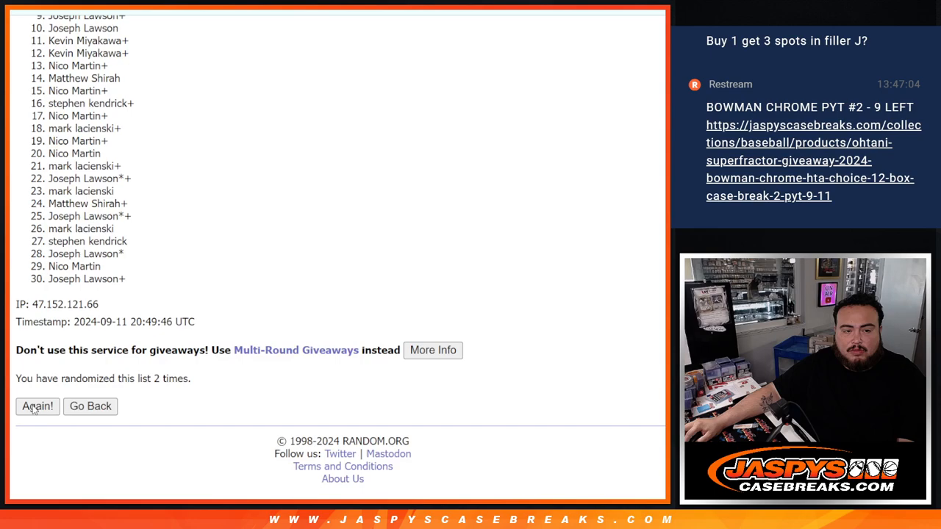
left_click(37, 406)
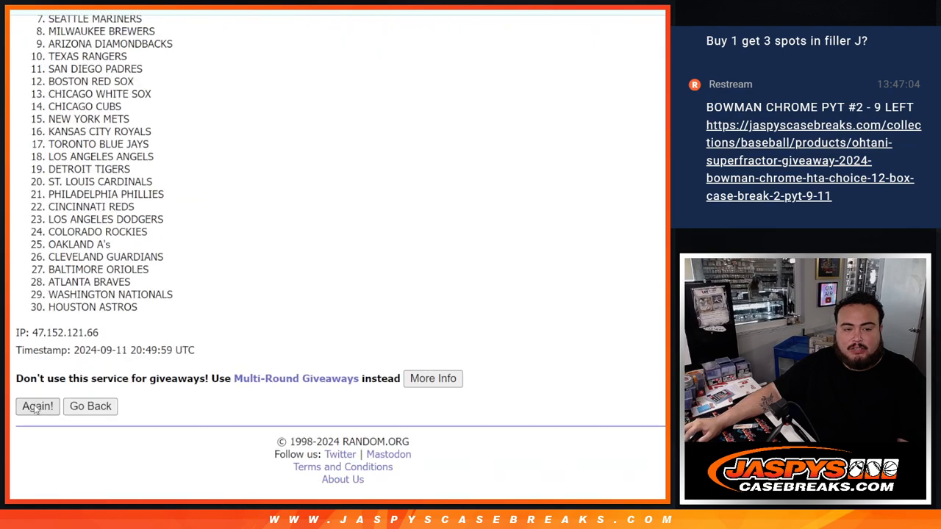
left_click(39, 406)
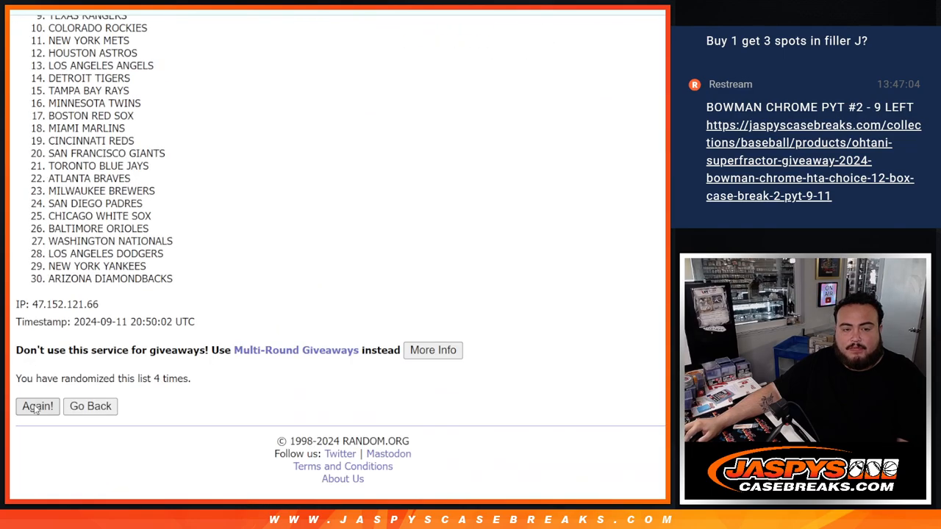
left_click(36, 406)
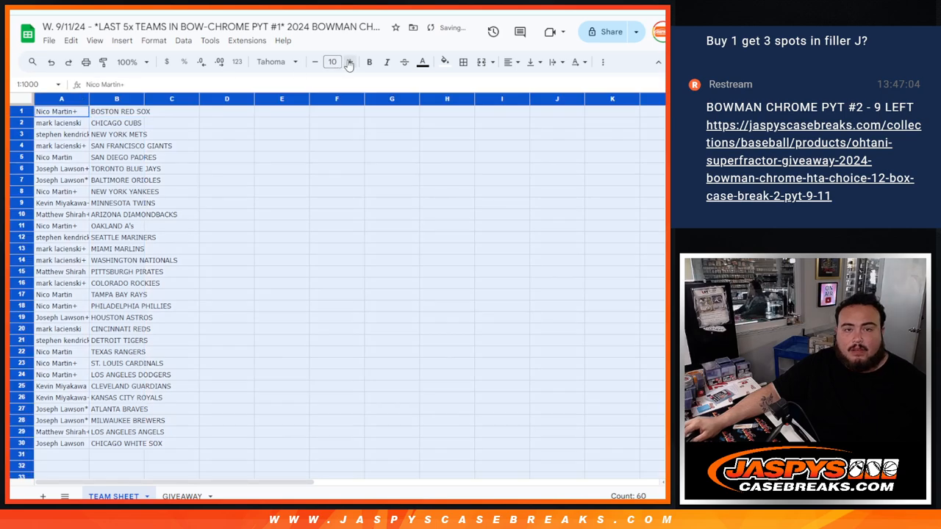
- Enlarge the name–team text to 14, sort the sheet A to Z by team, centre it and bring up print settings
left_click(350, 62)
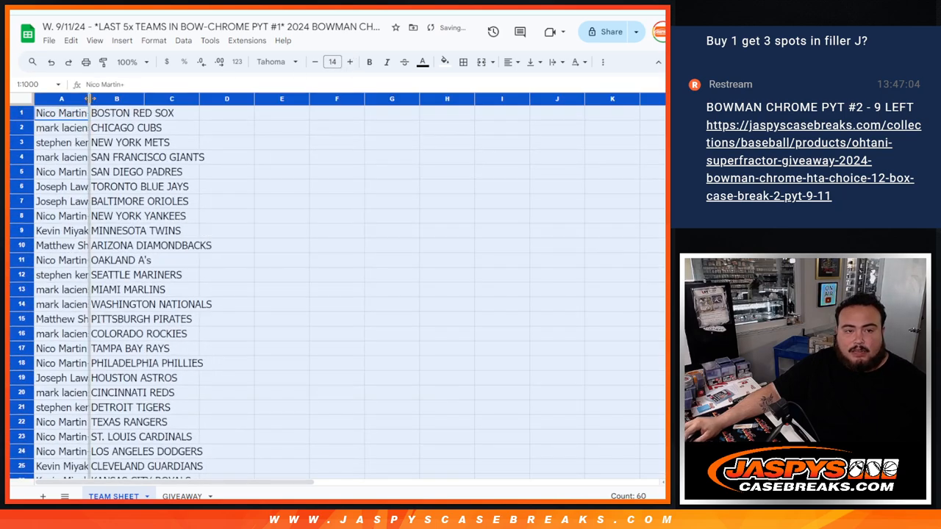
scroll("down", 3)
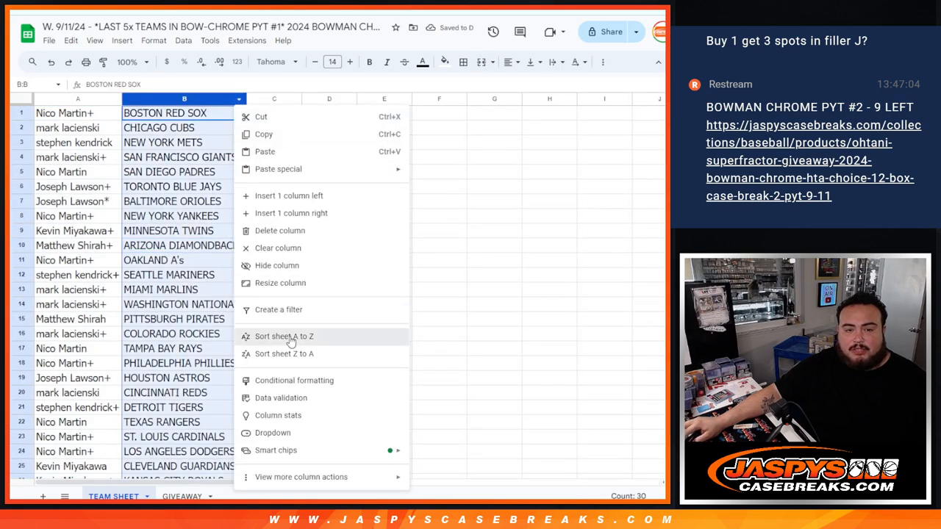
left_click(283, 335)
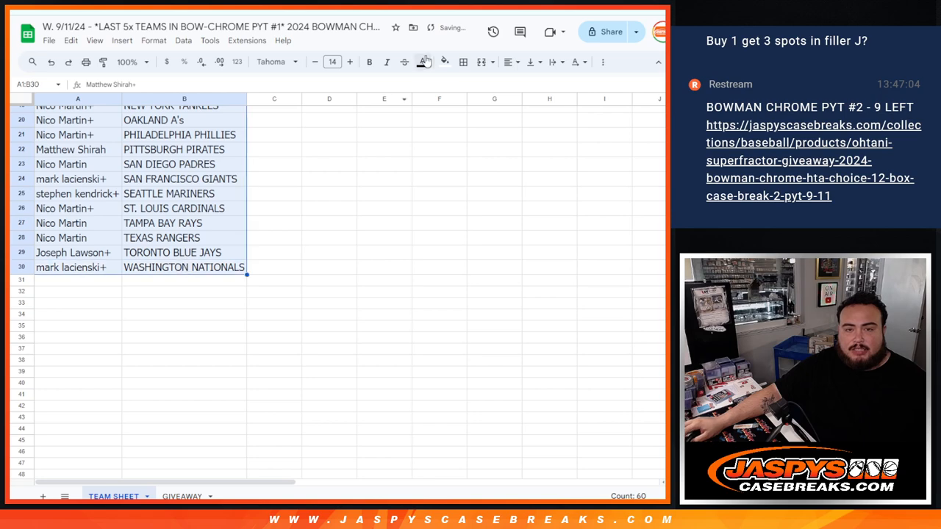
left_click(509, 62)
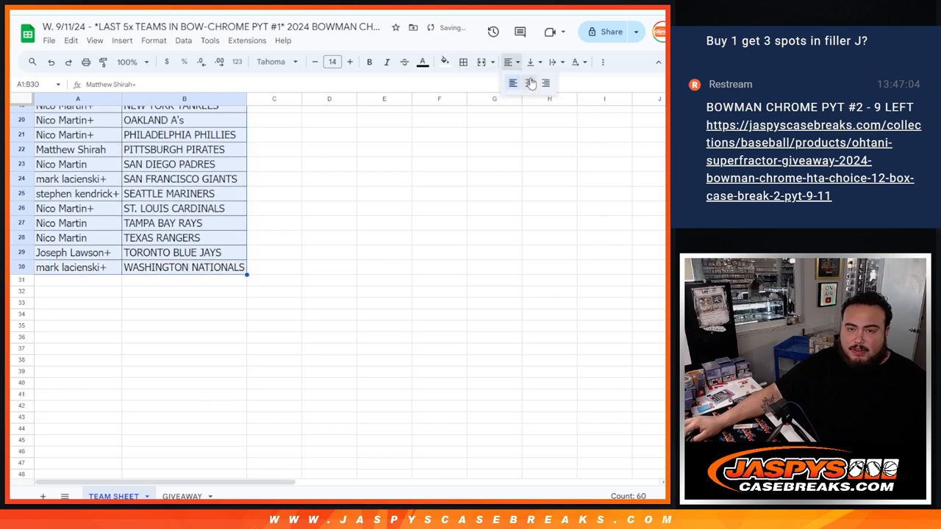
key("ctrl+p")
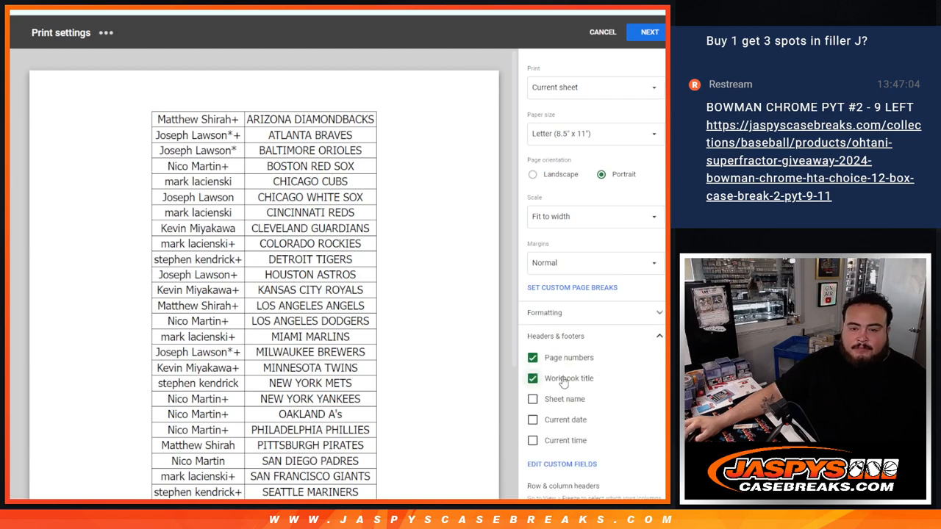
- Turn off page numbers in Headers & footers and send the sorted team sheet to print
left_click(532, 357)
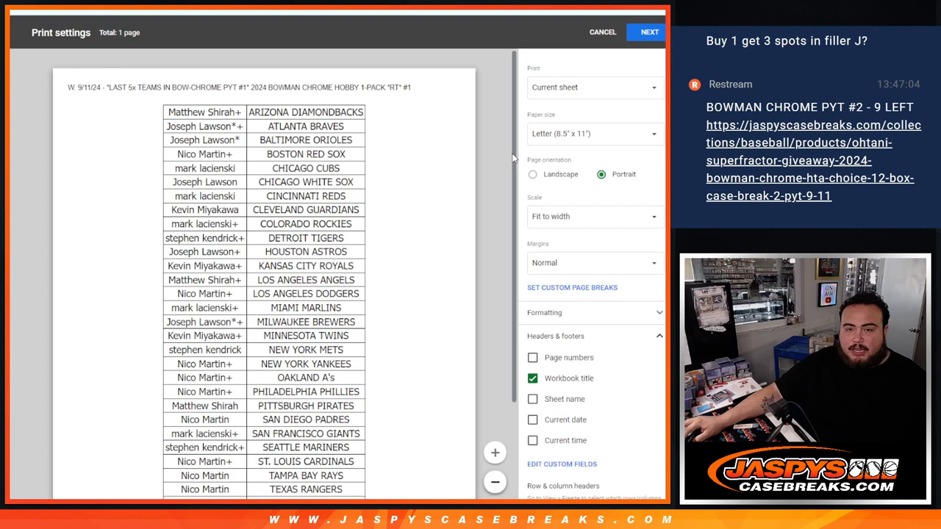
scroll("down", 3)
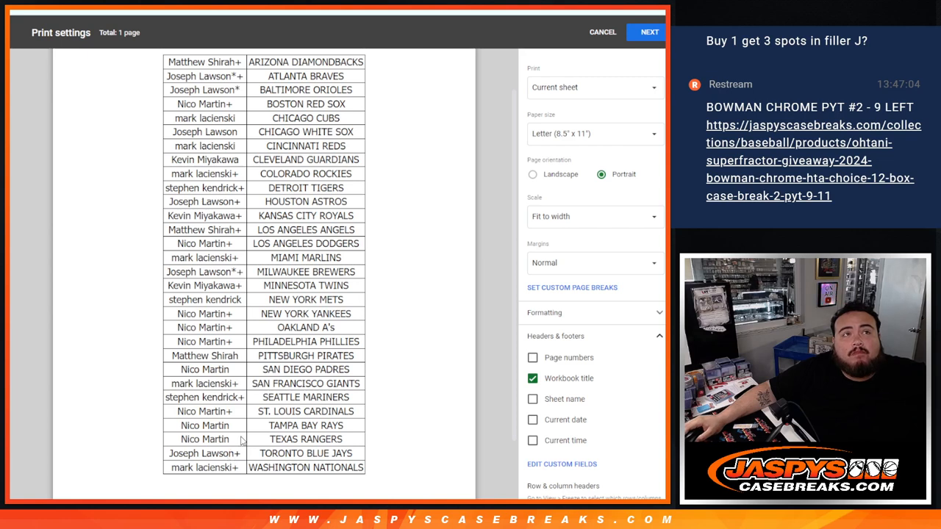
left_click(650, 33)
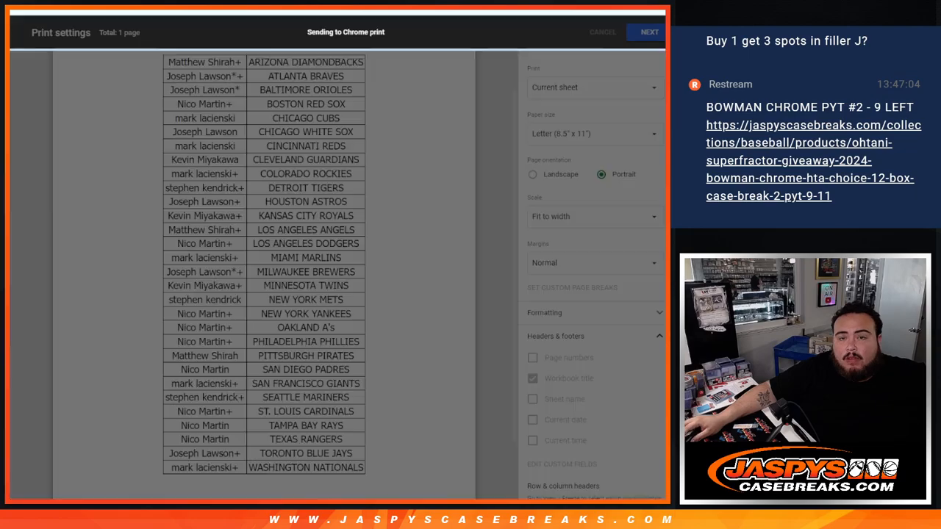
left_click(603, 32)
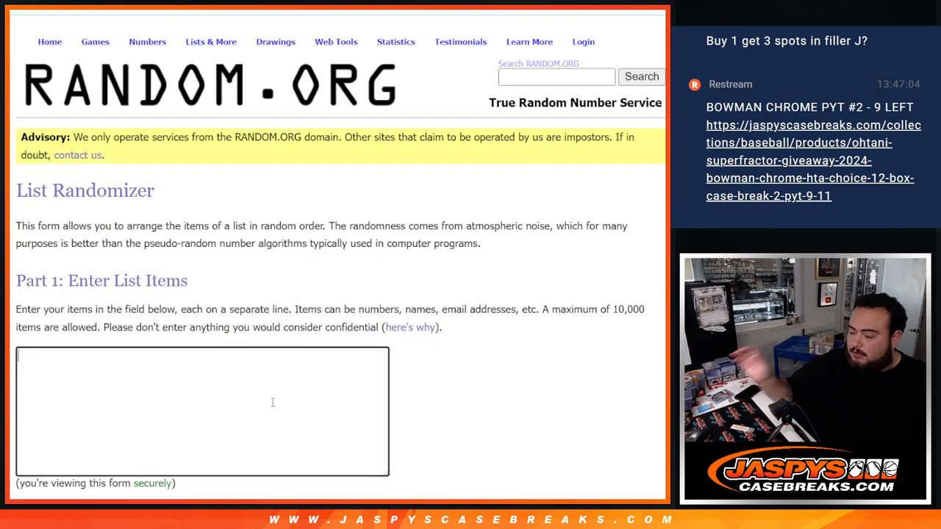
- List PADRES and GUARDIANS, roll the dice and shuffle the two teams until Guardians sits on top
type("PADRES")
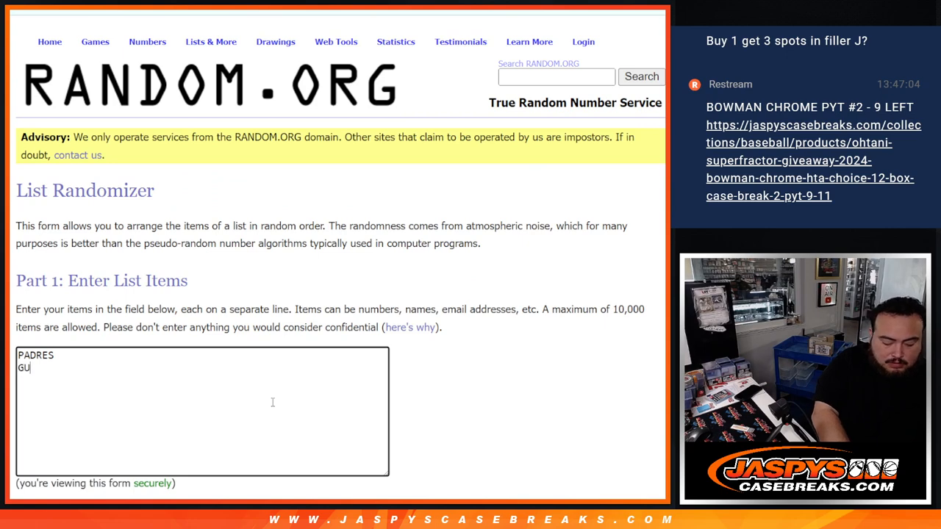
type("ARDI")
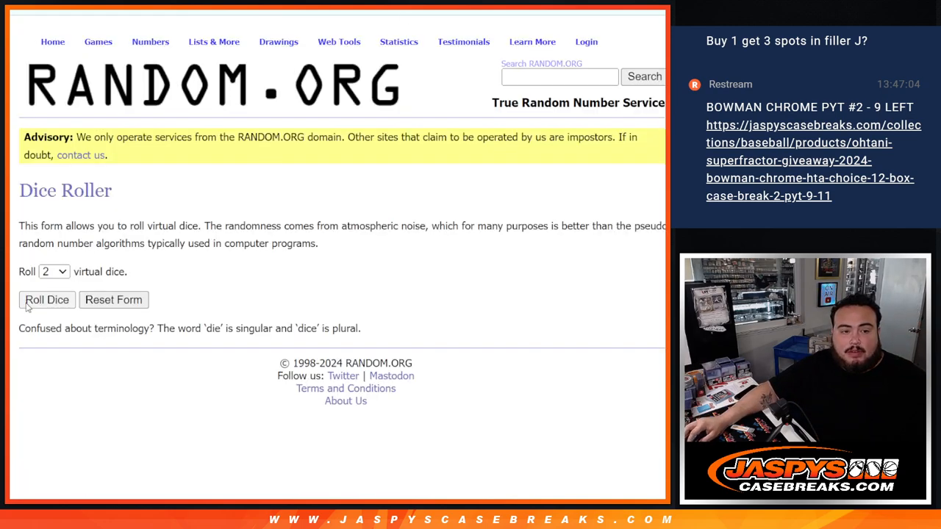
left_click(47, 300)
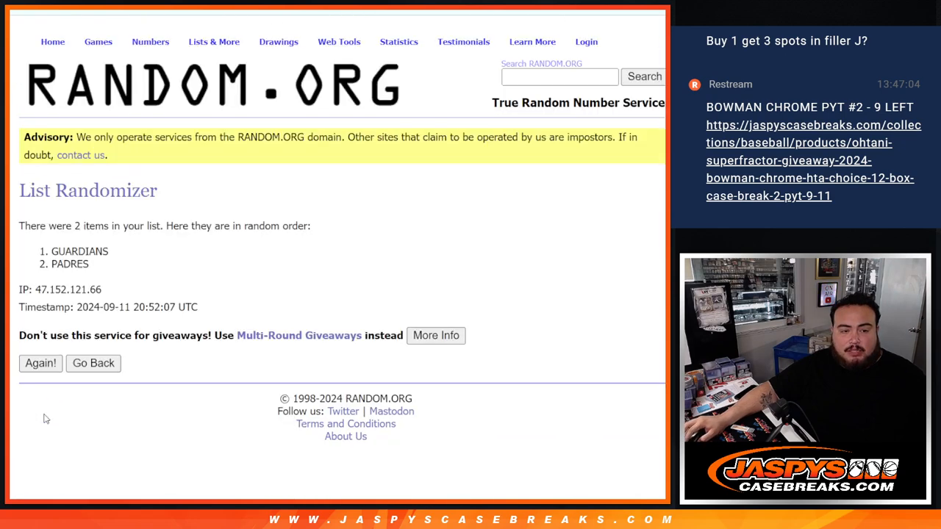
left_click(41, 362)
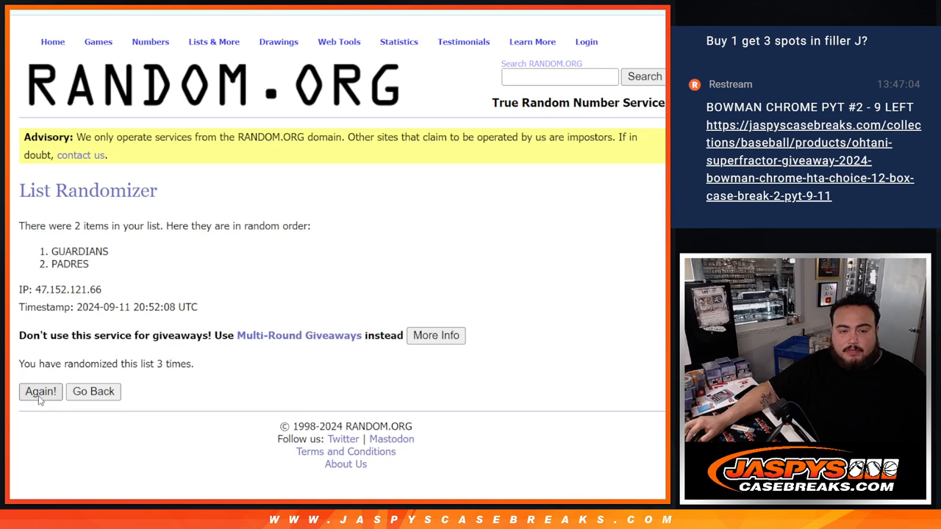
left_click(41, 392)
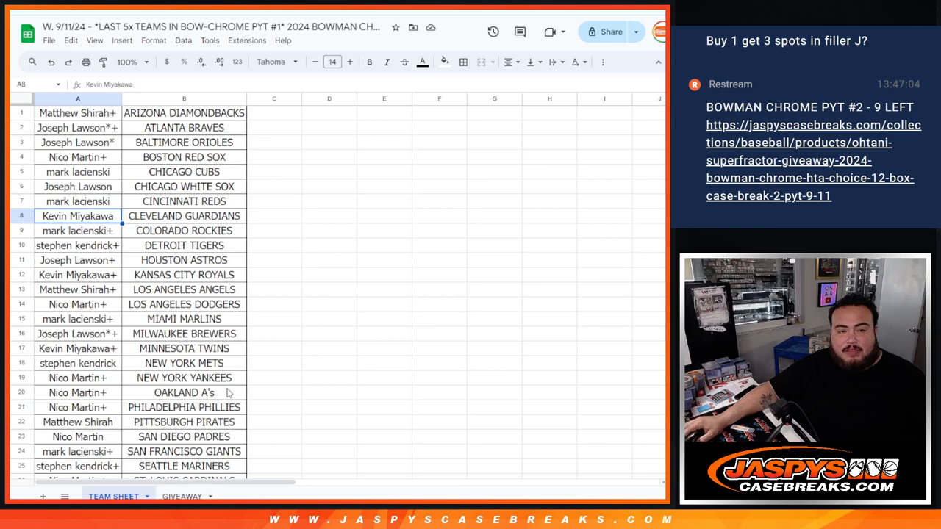
- Shuffle the pasted 30-name participant list five times and scroll through the resulting order
left_click(182, 497)
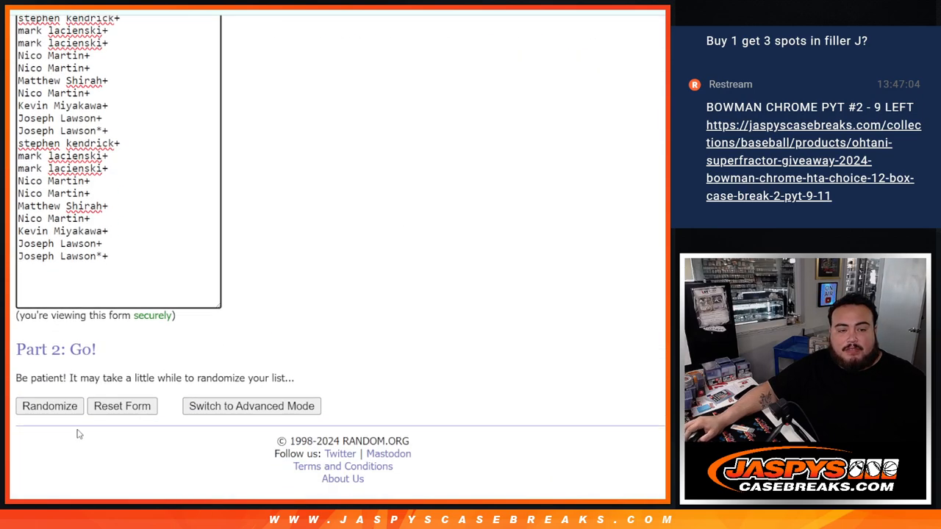
left_click(49, 405)
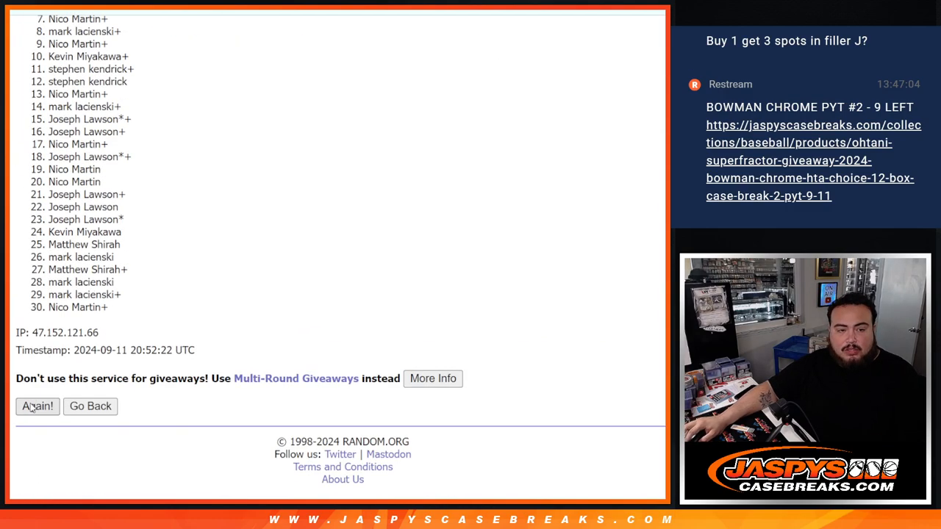
left_click(38, 406)
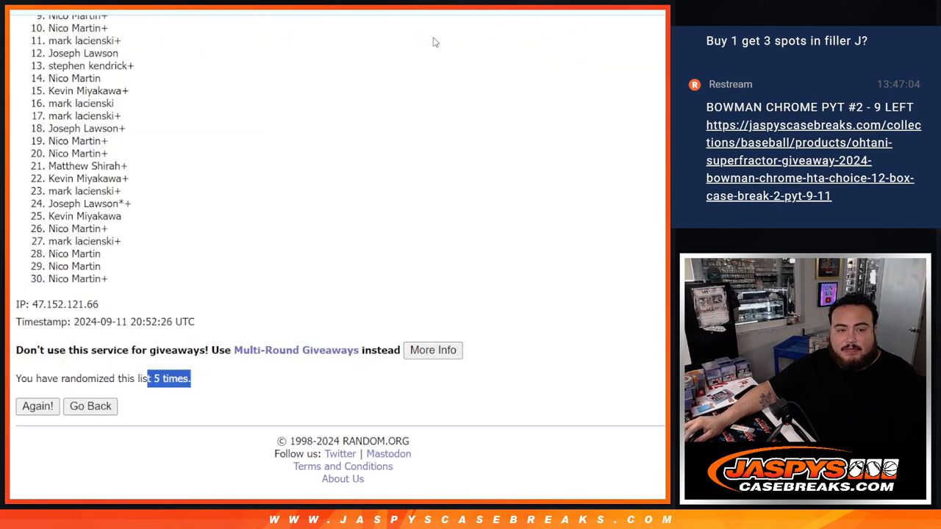
scroll("down", 3)
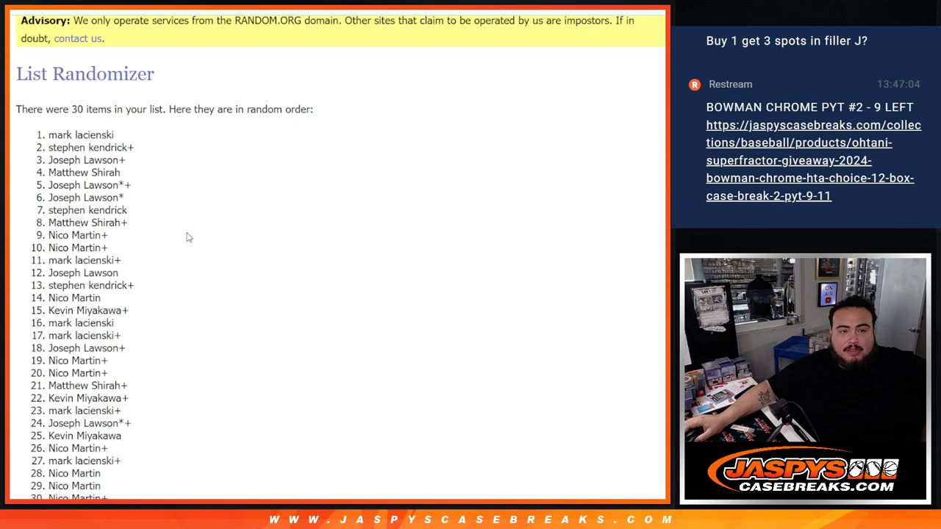
scroll("down", 3)
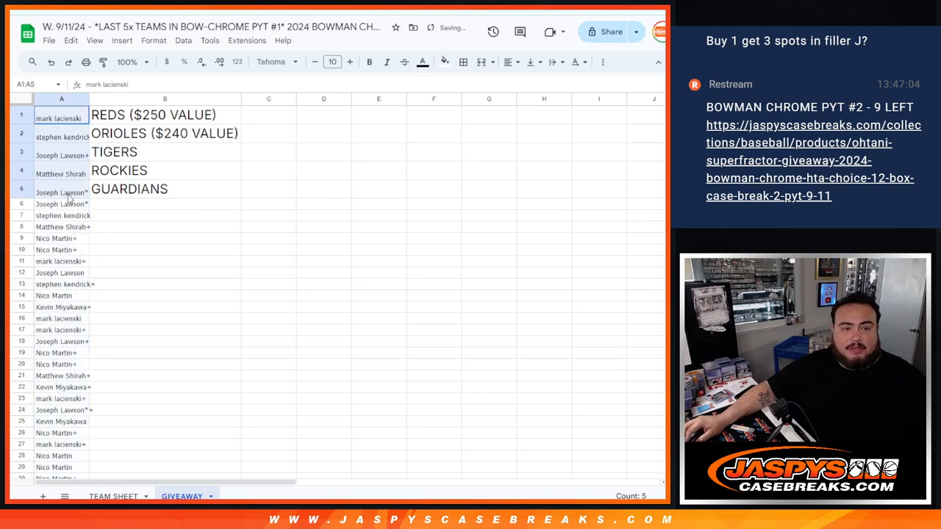
left_click(350, 62)
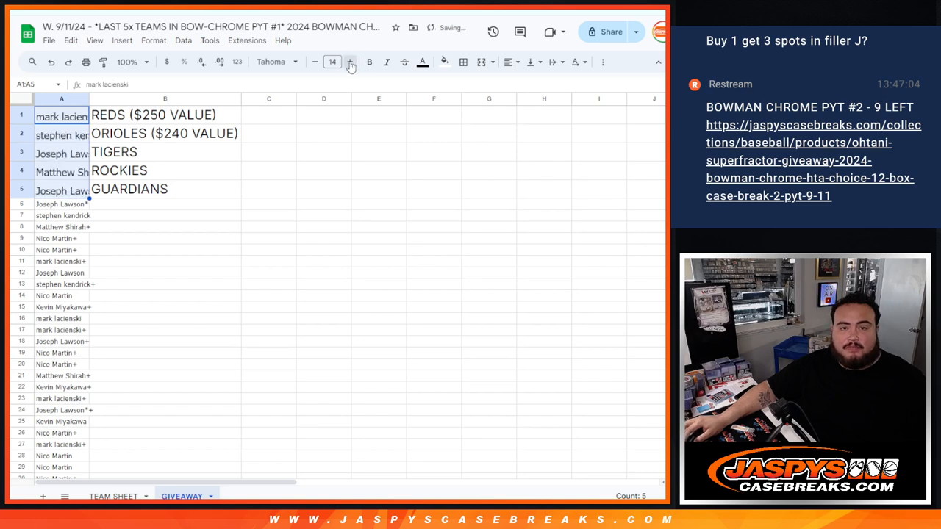
left_click(350, 62)
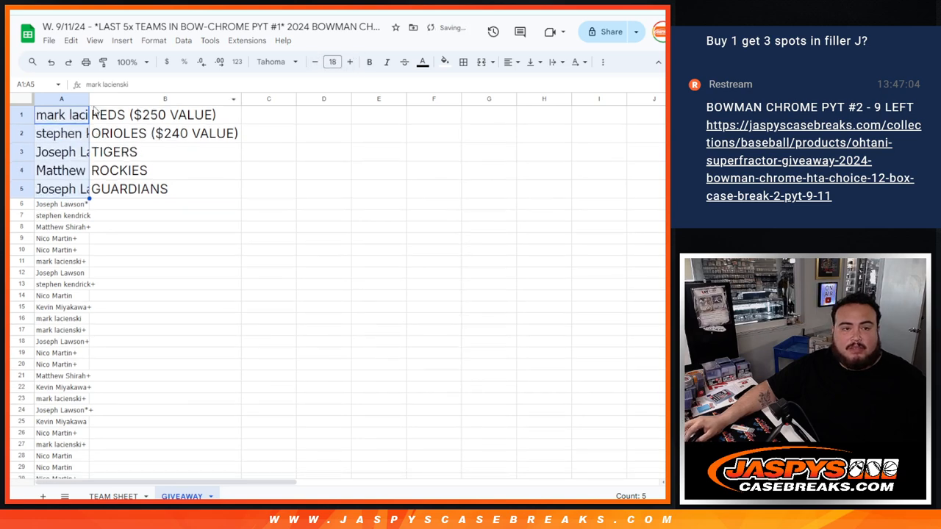
left_click_drag(89, 99, 190, 98)
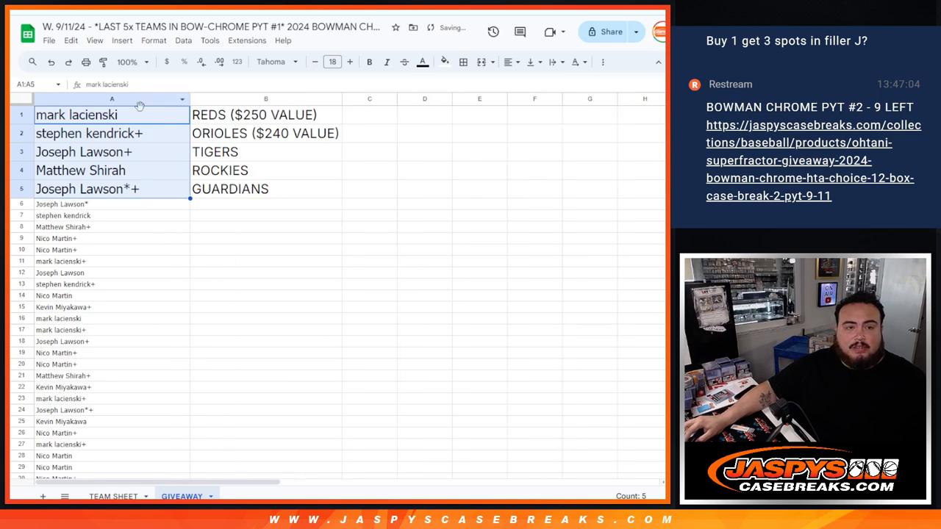
type("^")
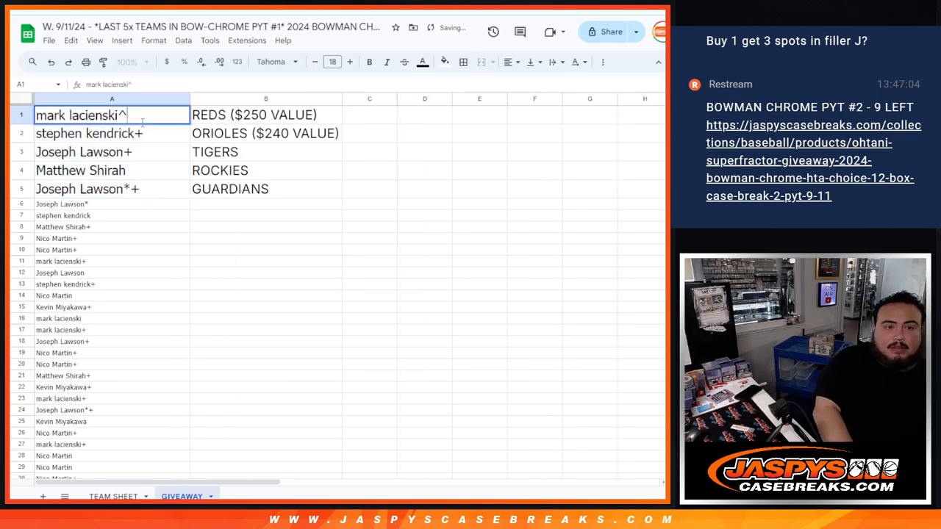
left_click(83, 151)
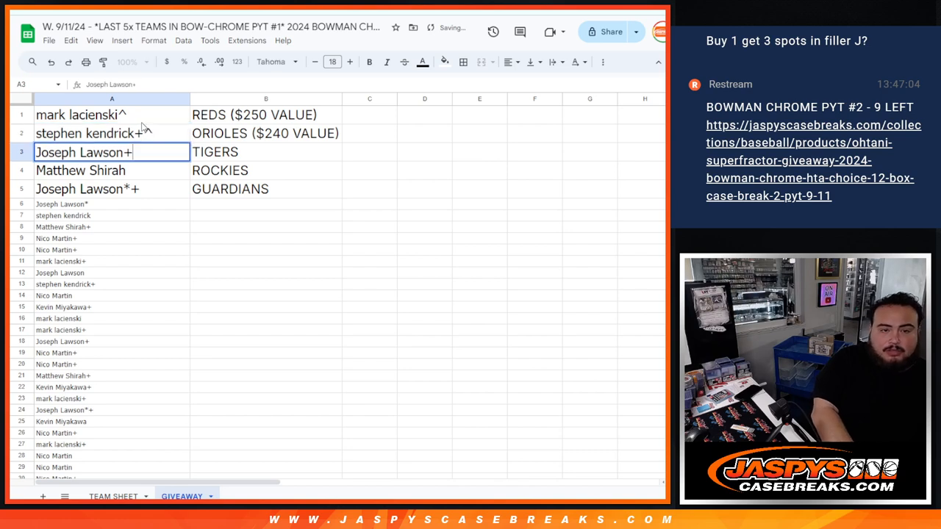